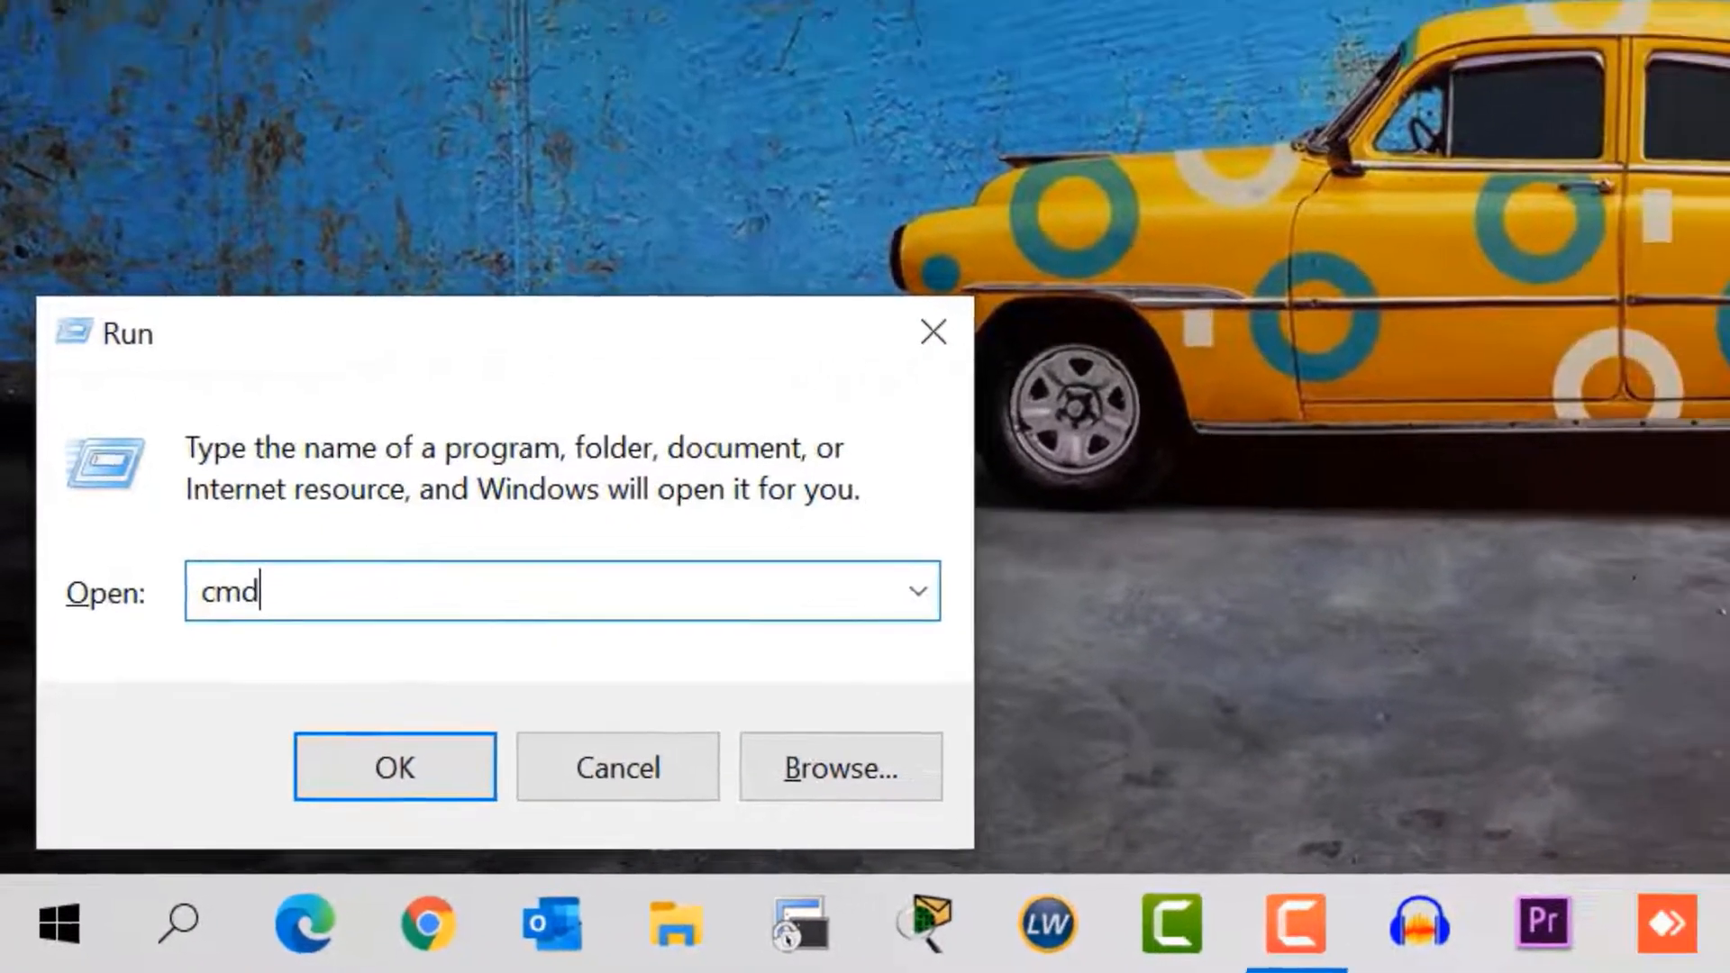
- Launch Command Prompt by confirming 'cmd' in the Run dialog
left_click(394, 766)
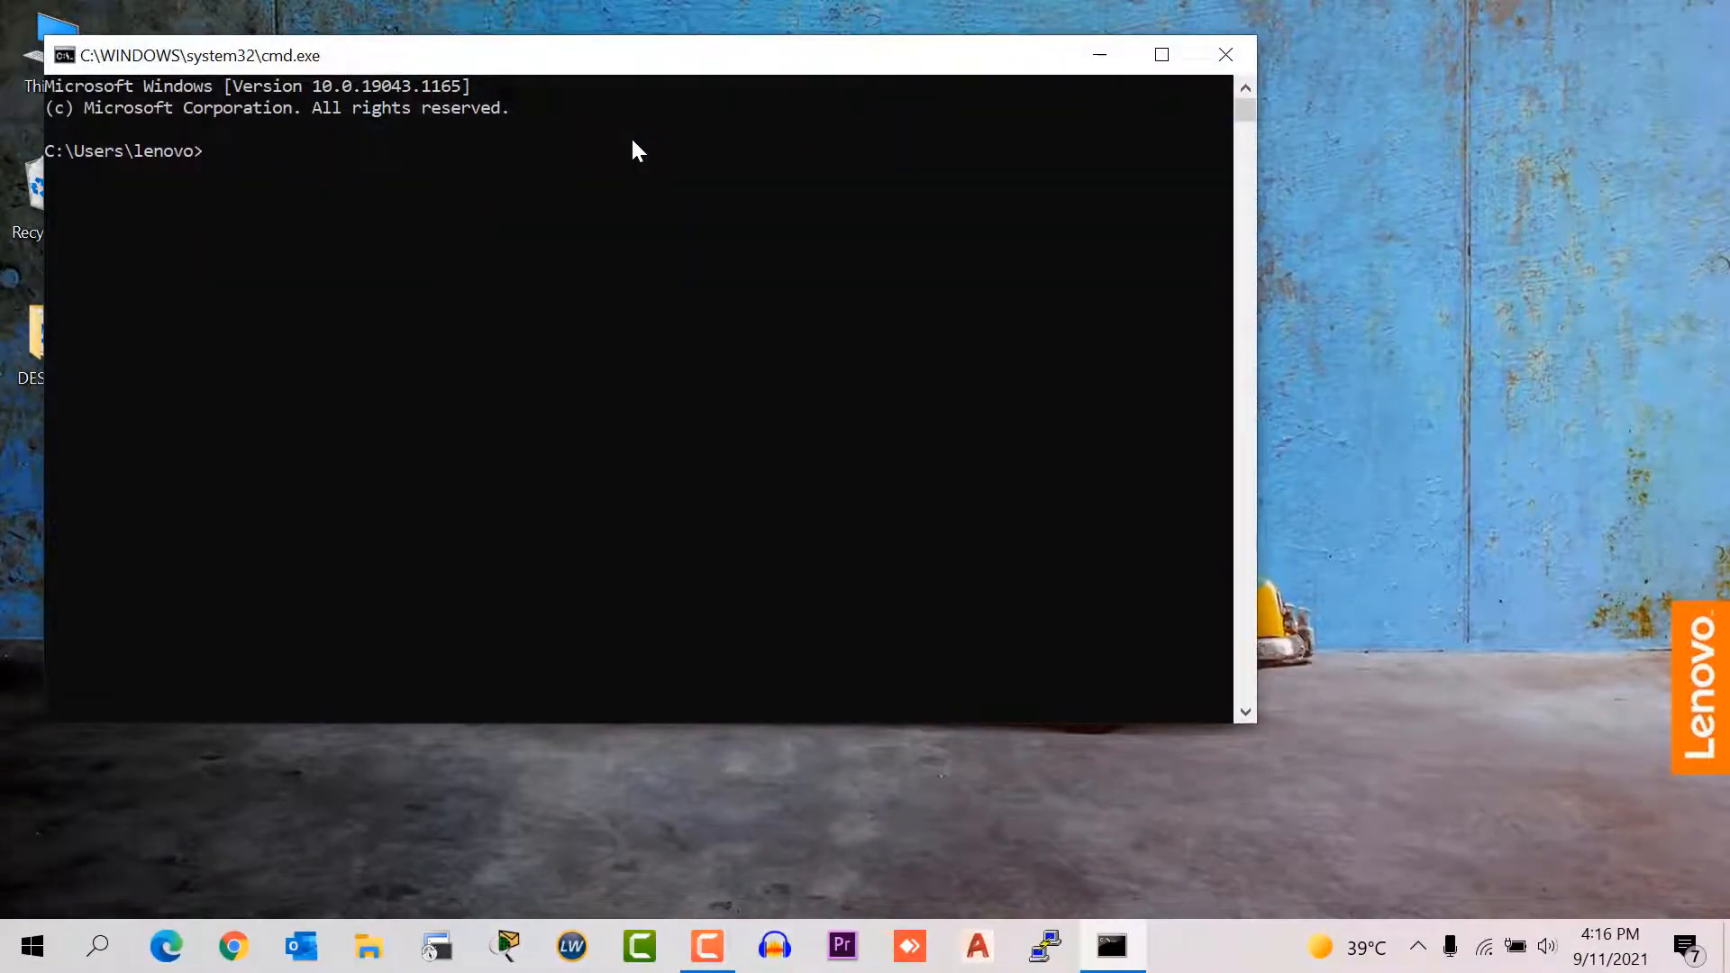
- Run 'ipconfig /all' to list full adapter configuration
type("ipconfig")
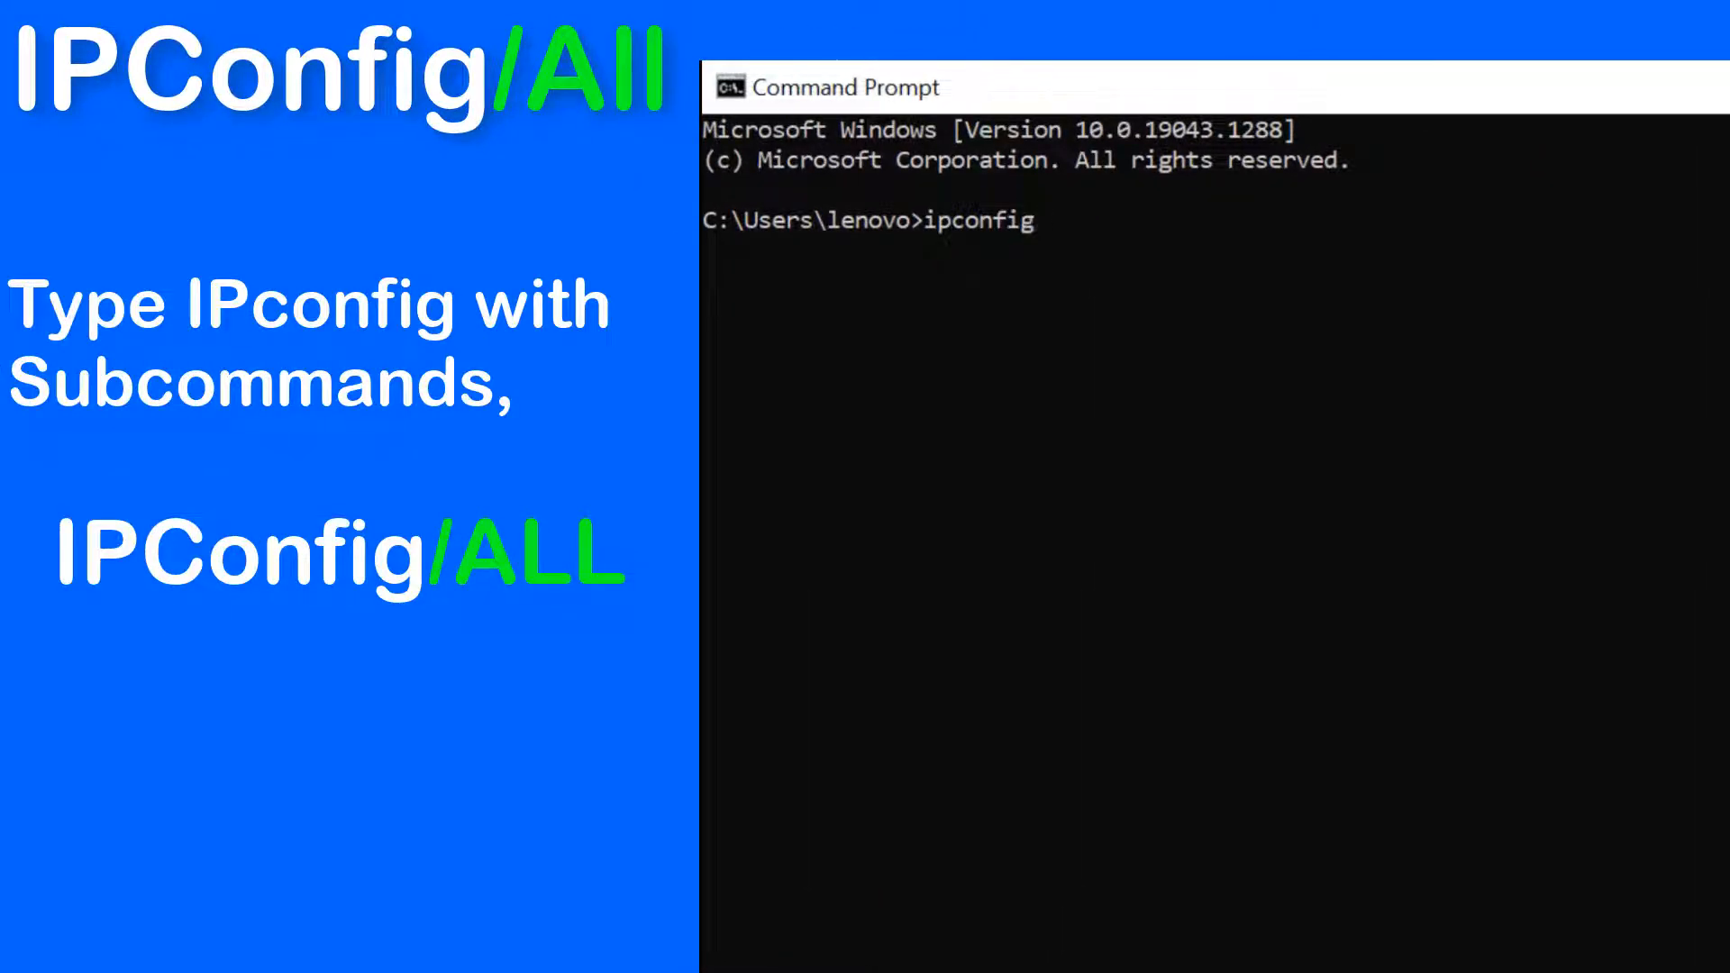
type("/all")
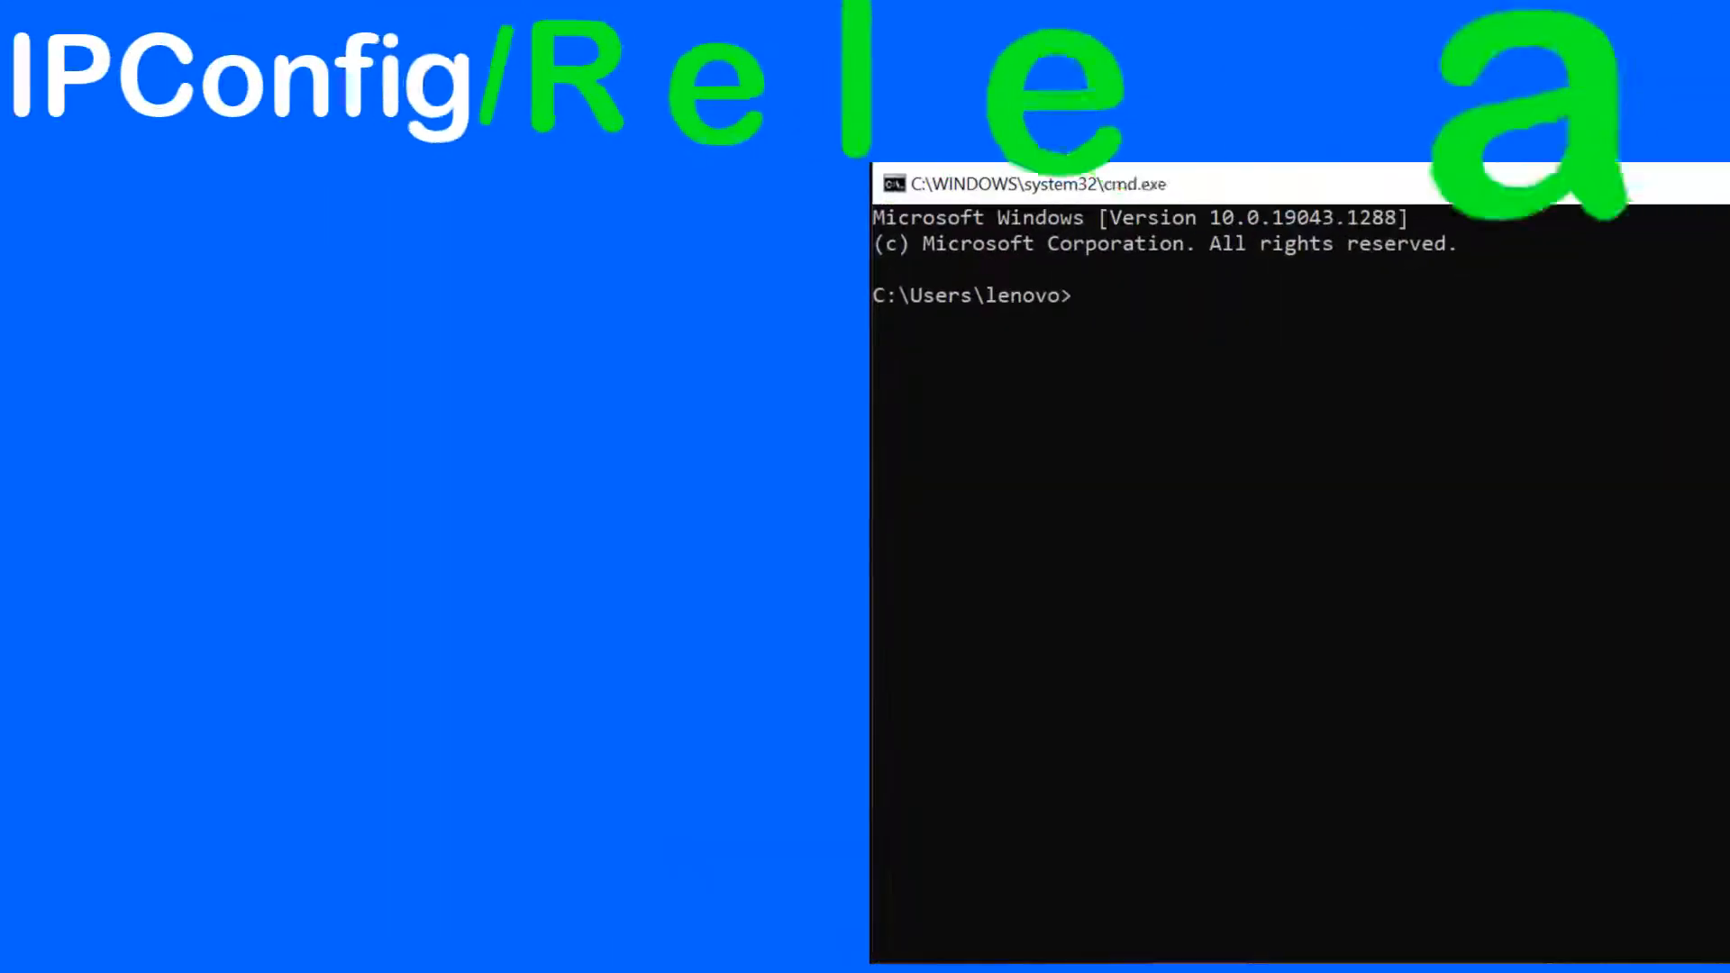
- Run 'ipconfig/release' to drop the adapters' IP addresses
type("ip")
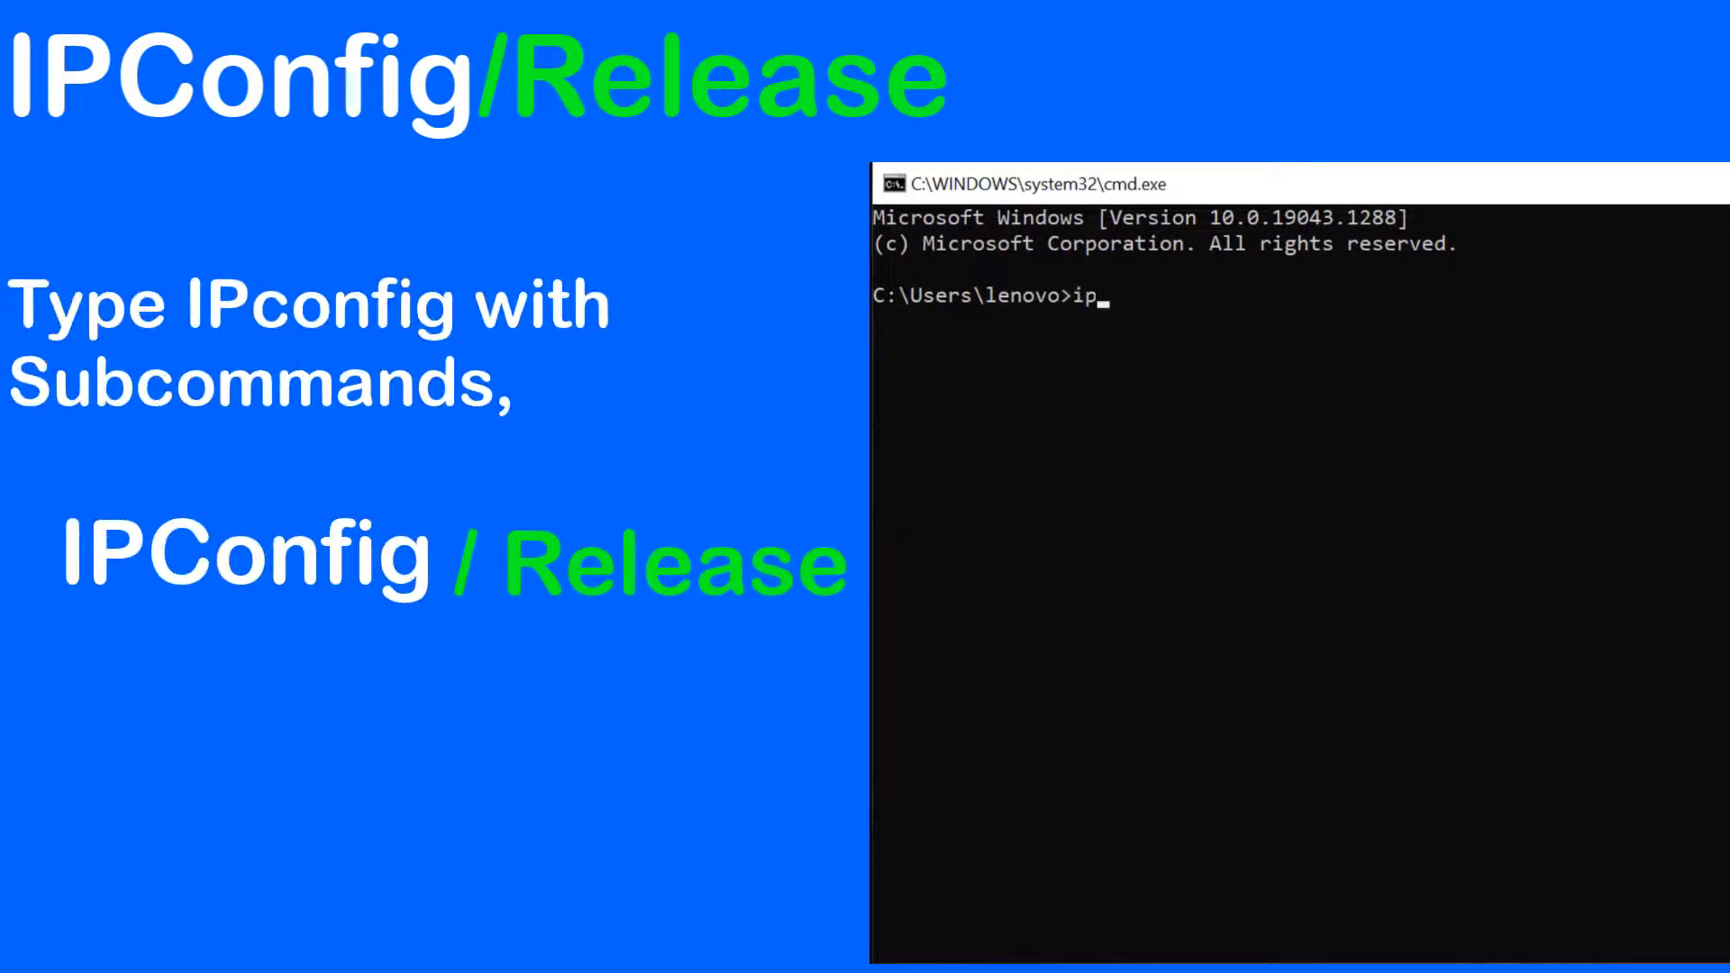
type("config/")
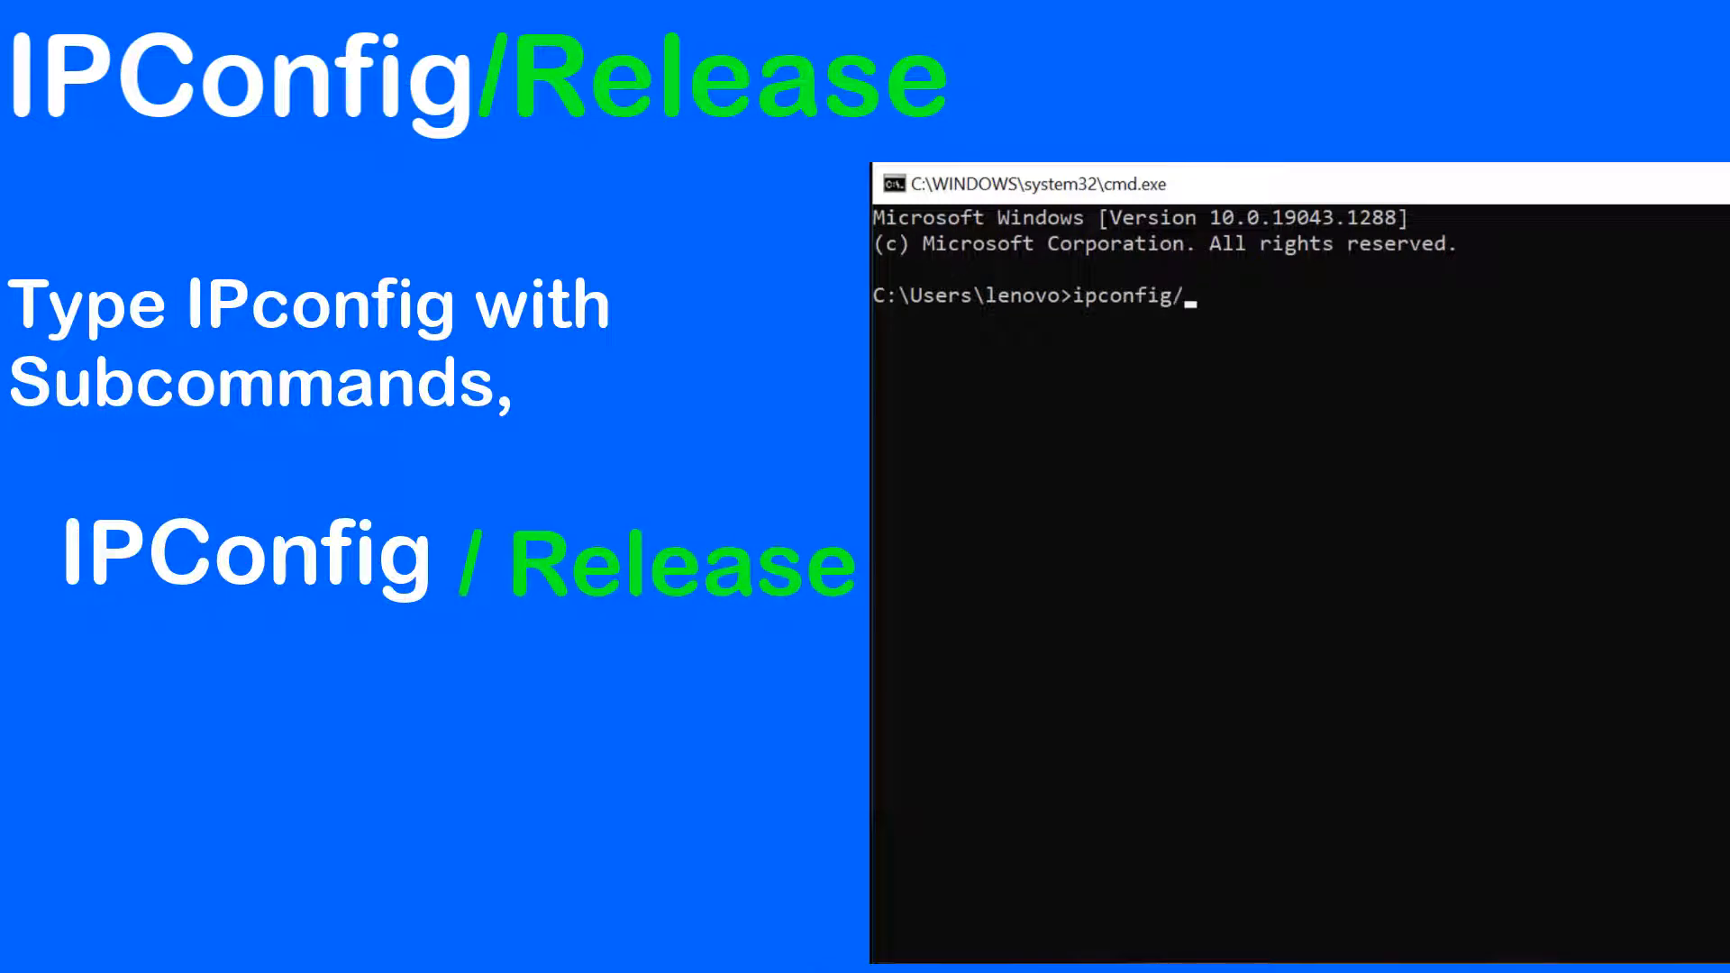
type("release")
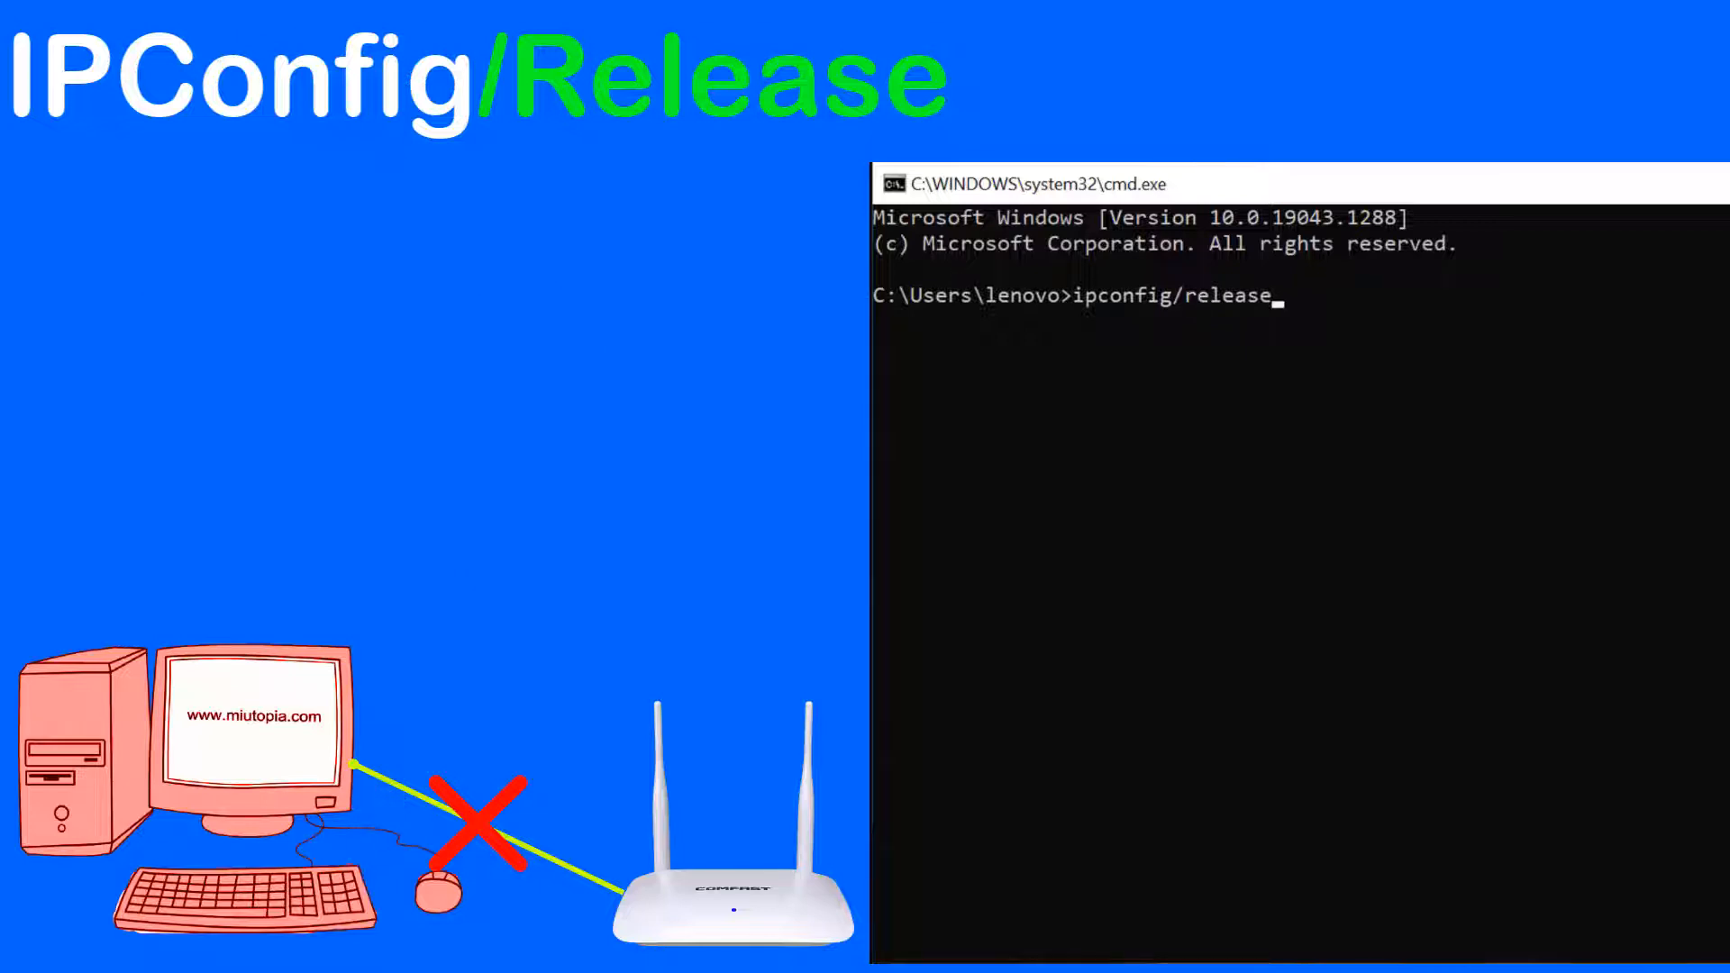
key("enter")
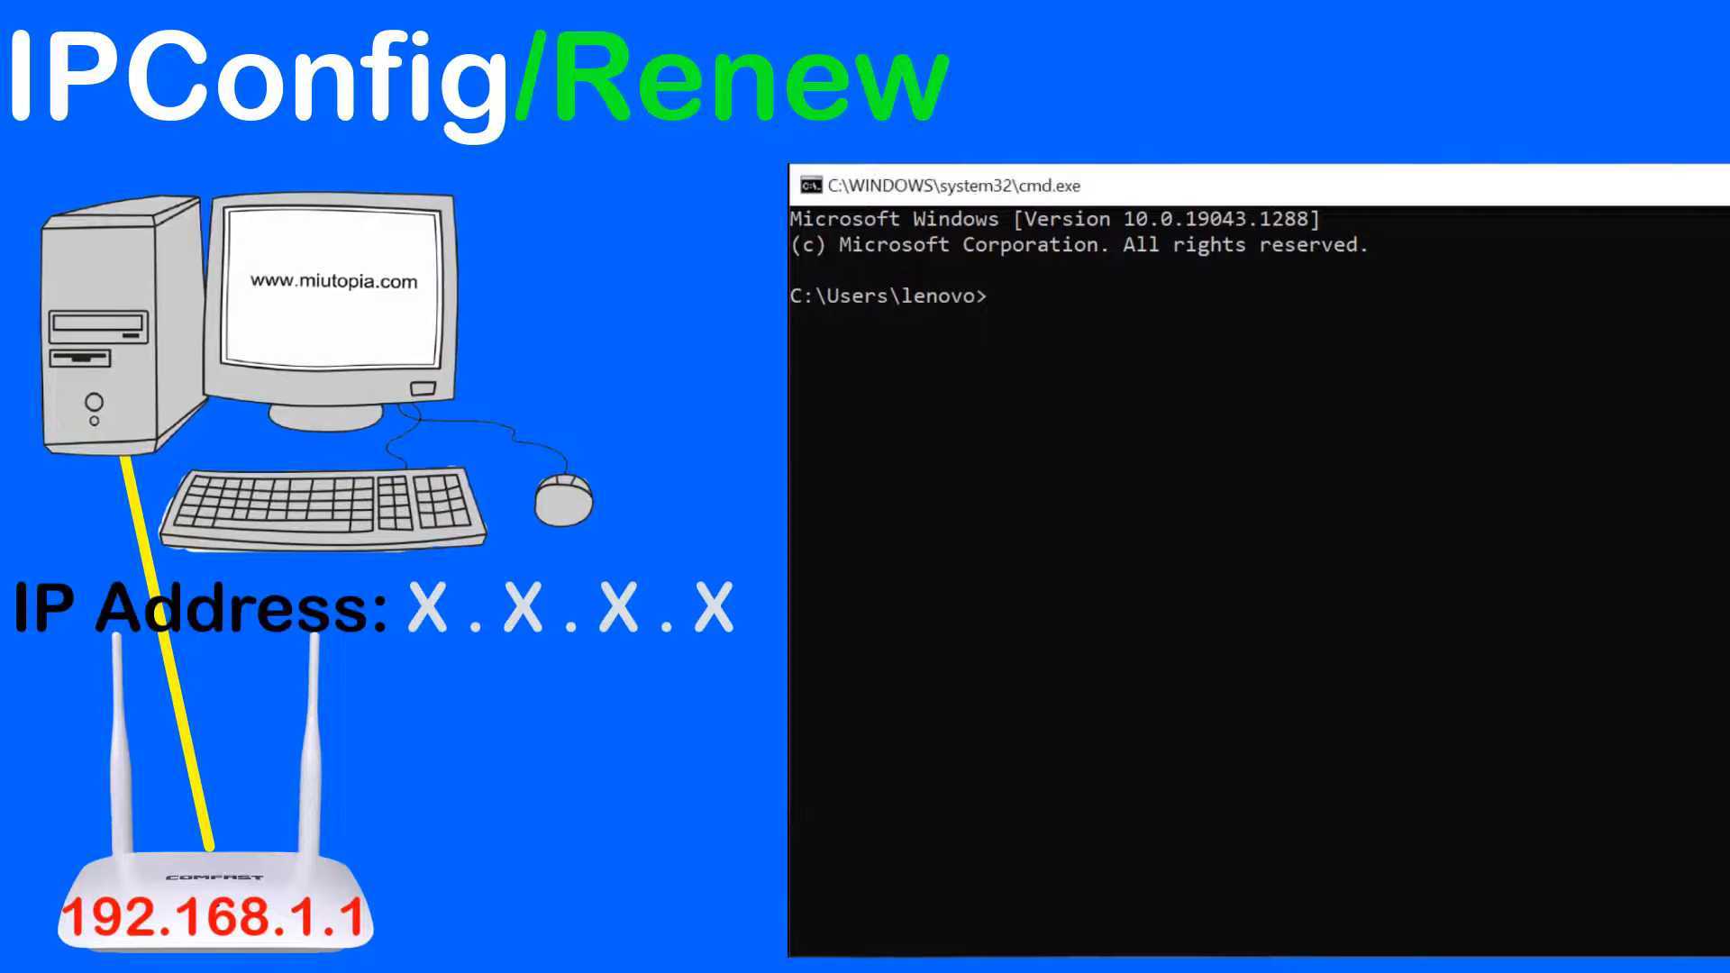
- Release the adapters again with 'ipconfig/release' and start typing the renew command
type("ipco")
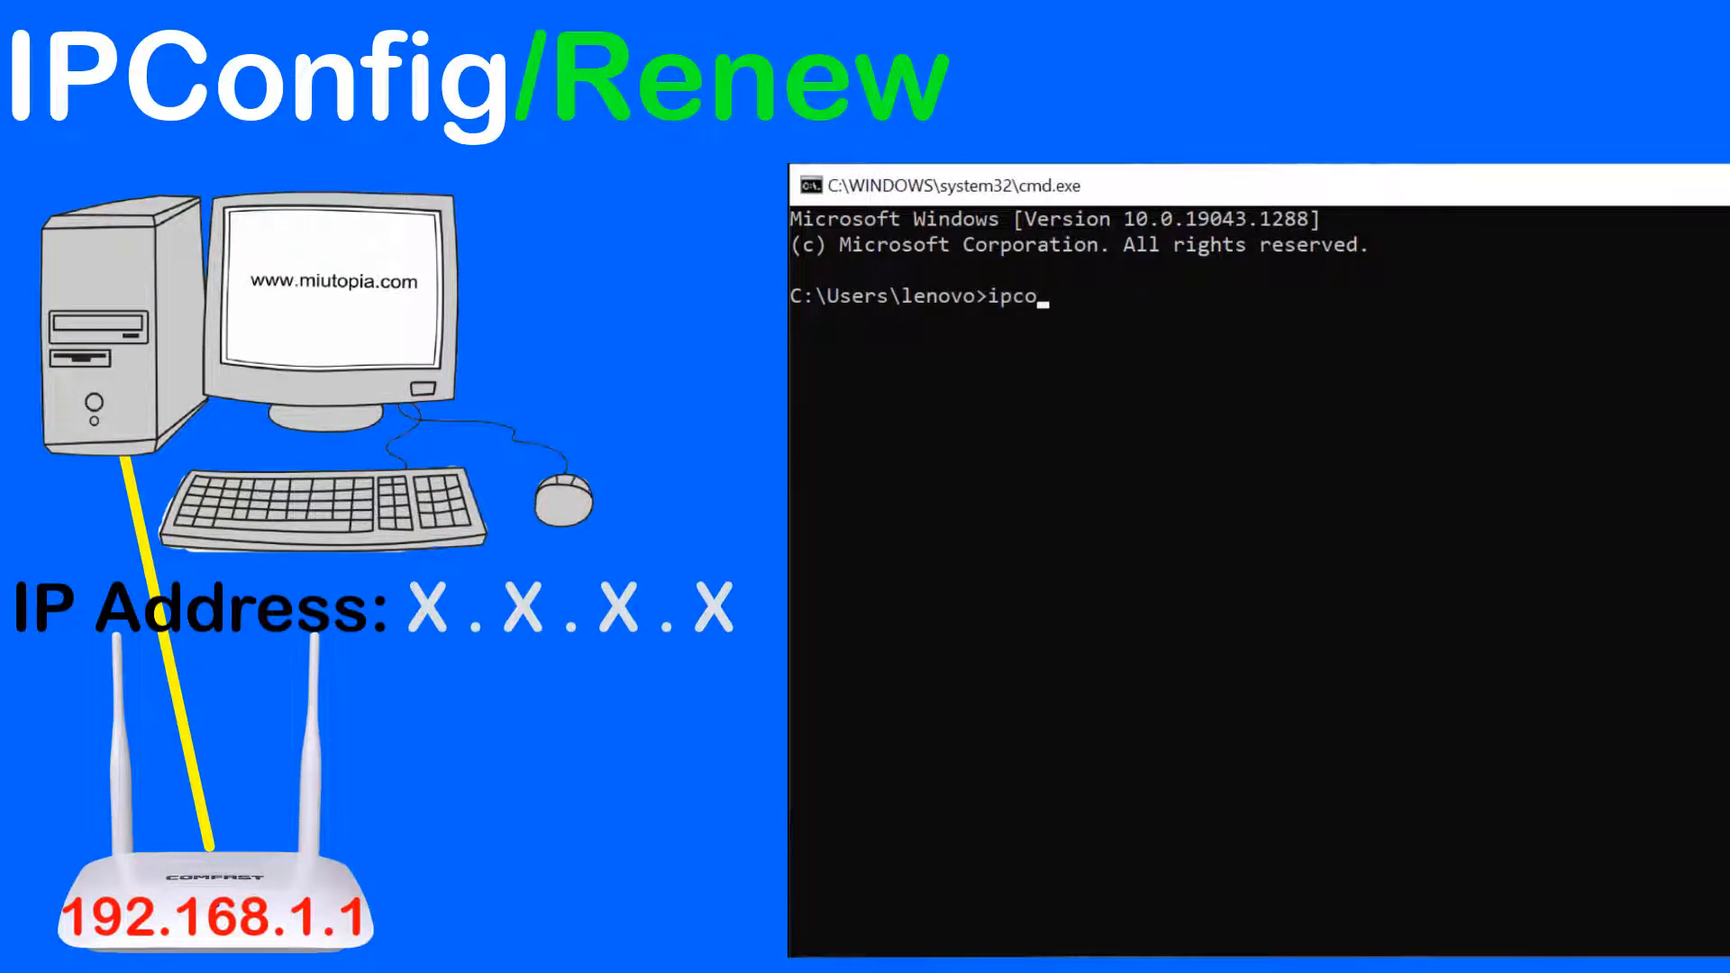
type("nfig/rele")
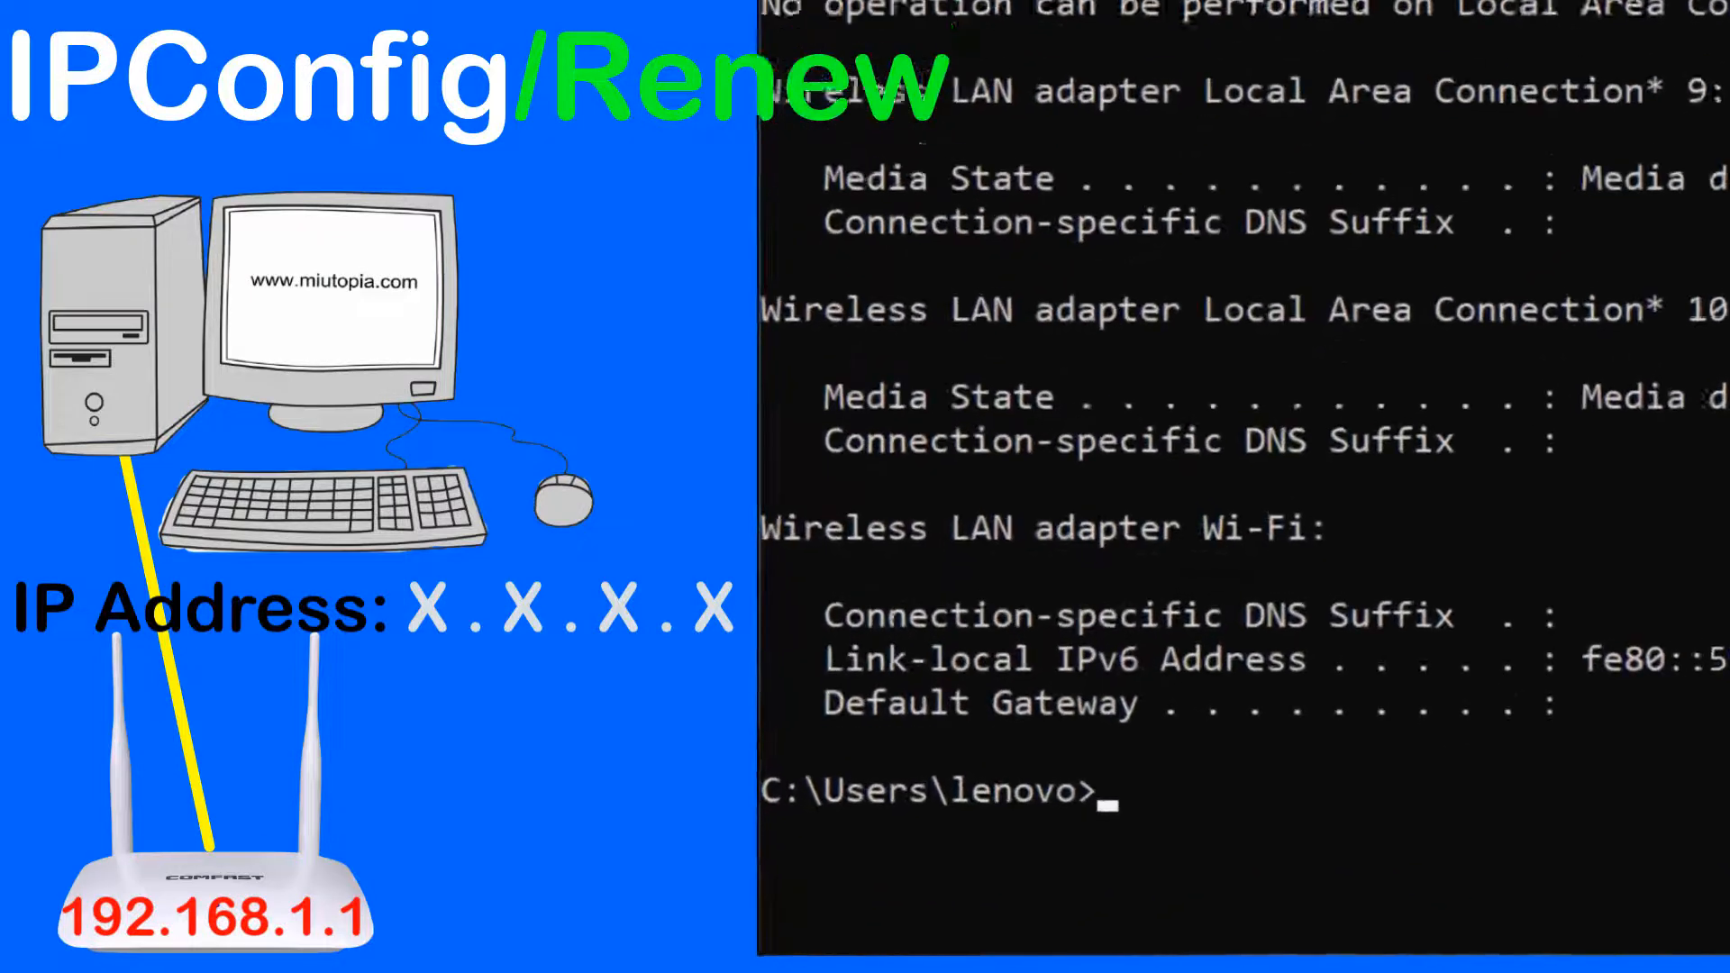
type("ipcon")
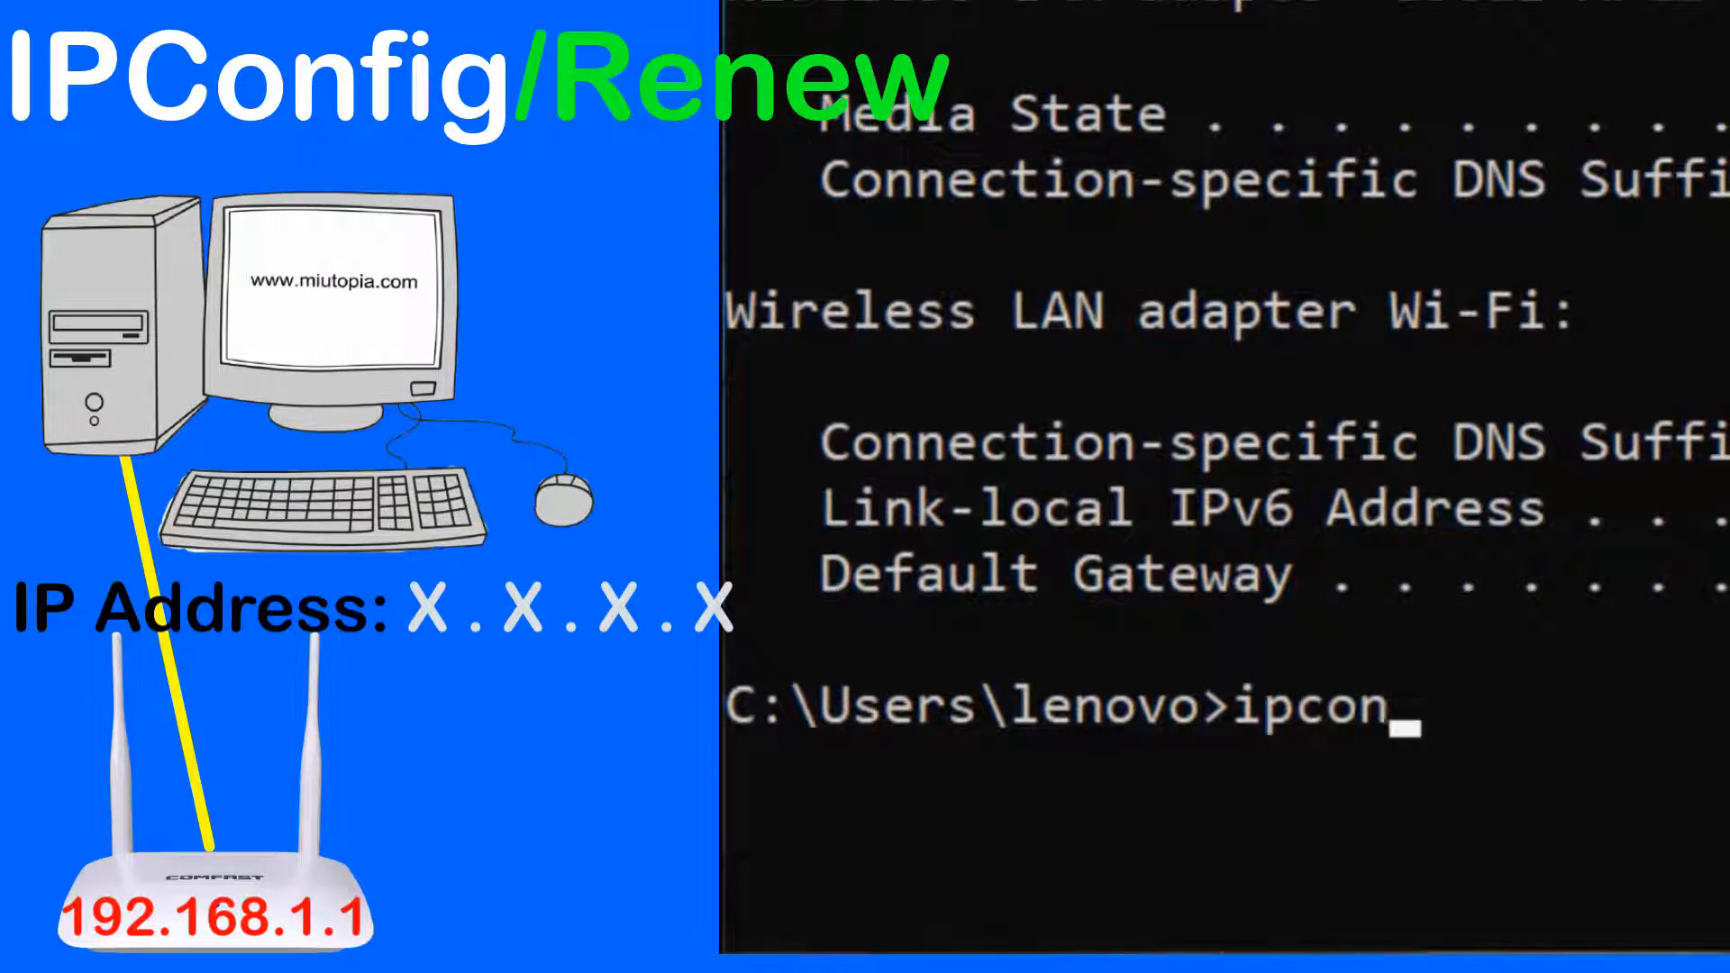